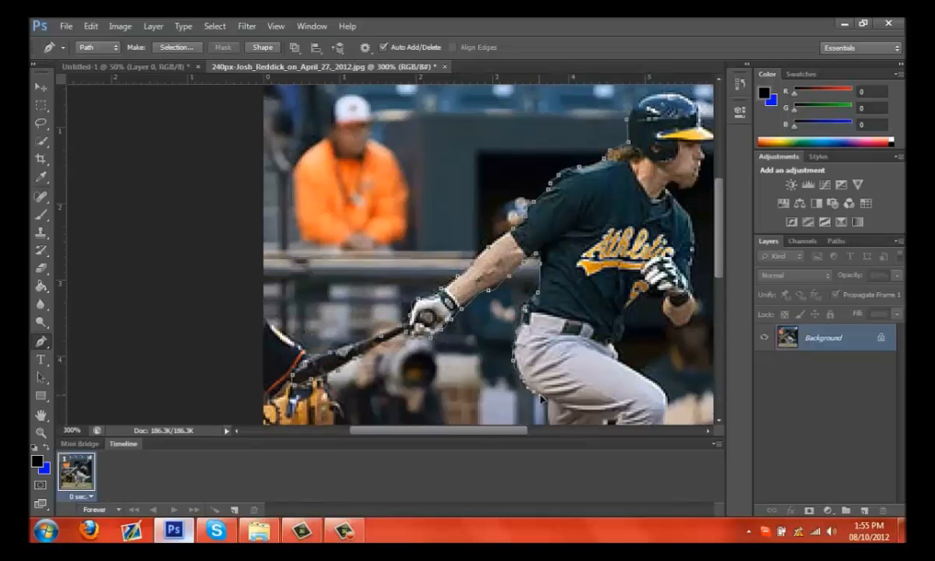
Scroll through the photo to frame the batter before selecting him.
{"action": "scroll", "scroll_direction": "down", "scroll_amount": 3}
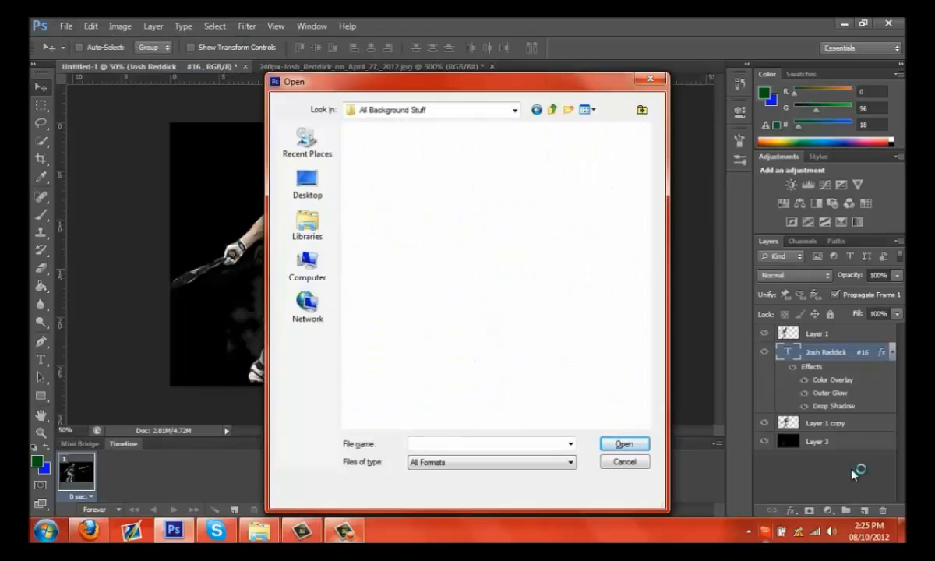
Dismiss the Open dialog to reveal the cut-out player beside green 'Josh Reddick #16'.
{"action": "left_click", "coordinate": [624, 442]}
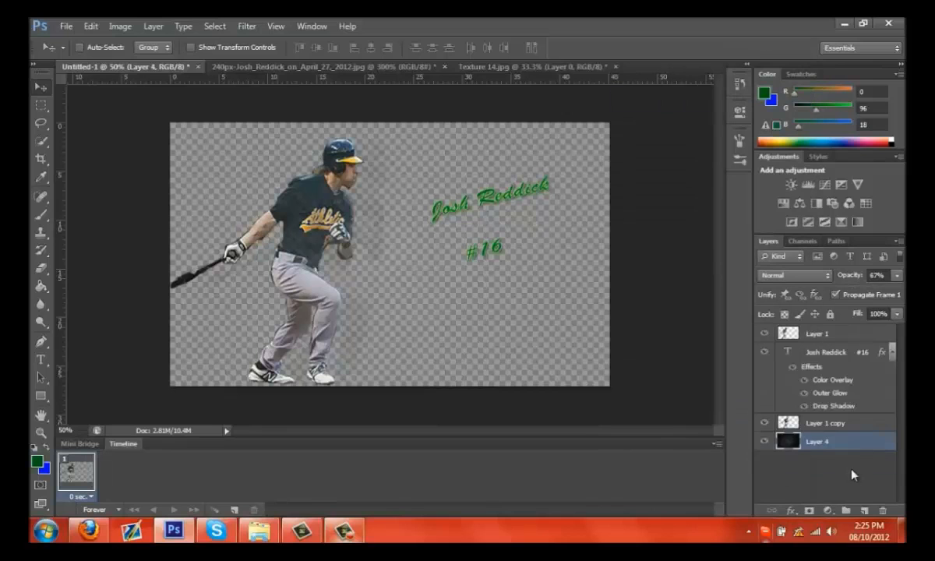